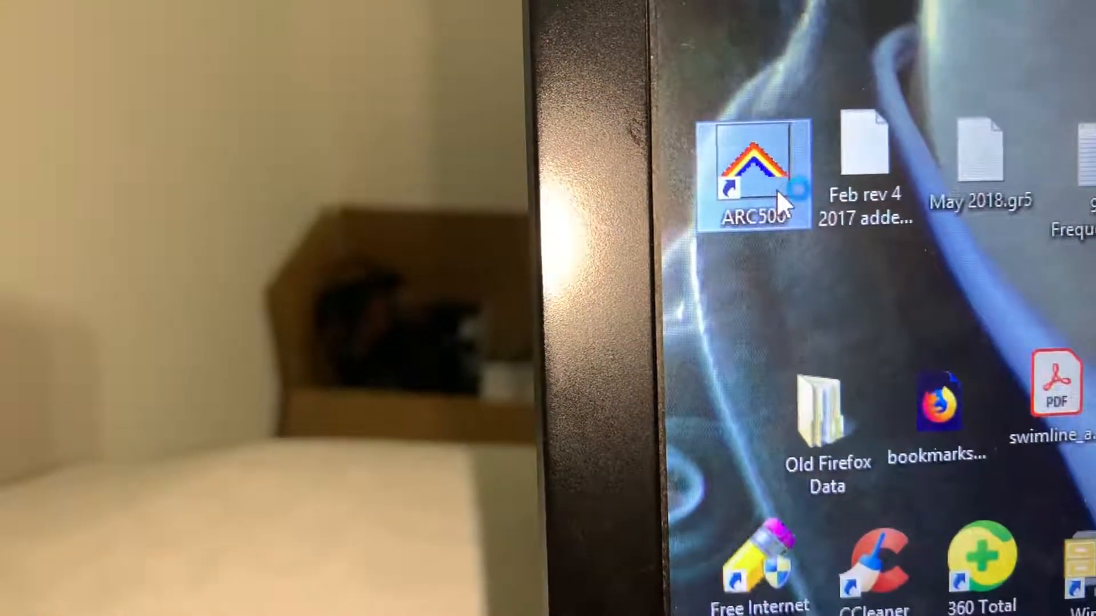
mouse_move(759, 175)
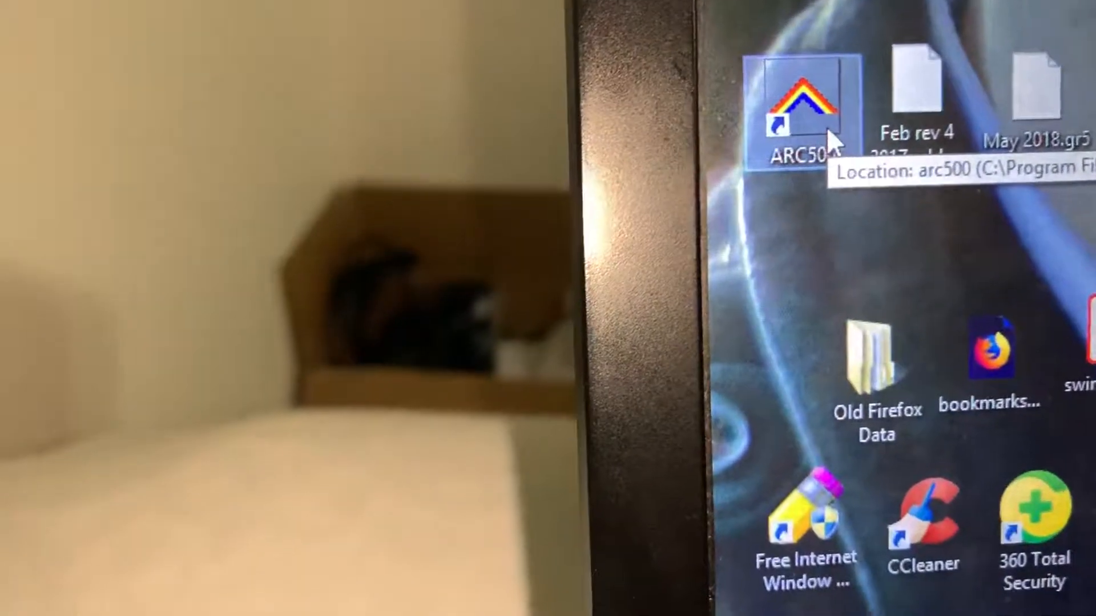
Step: Launch ARC500 from its desktop shortcut to an empty object editor
double_click(800, 112)
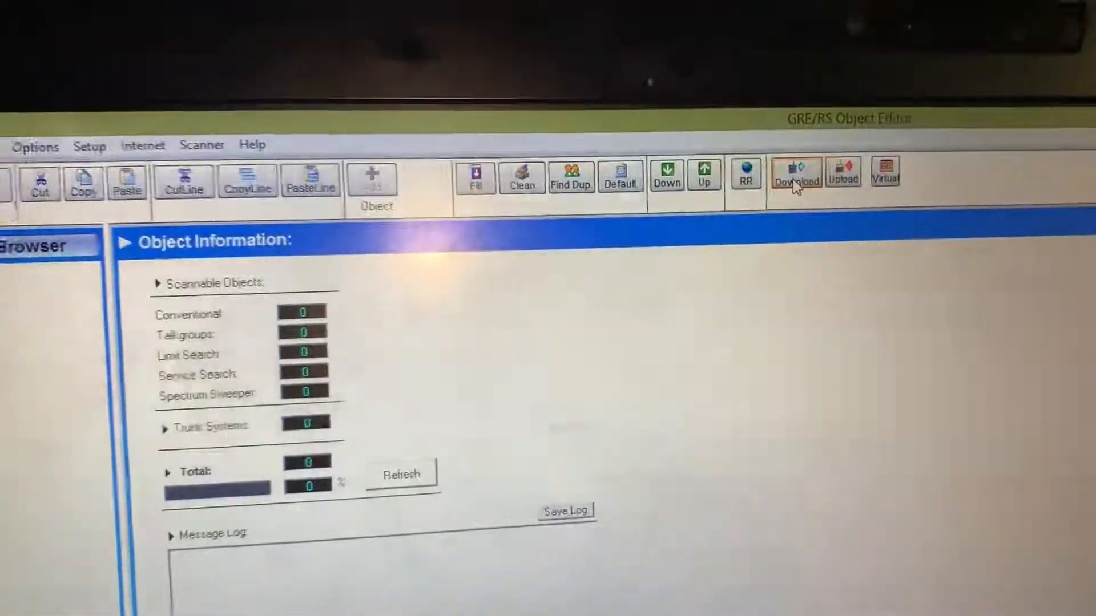
Step: Open Download from Scanner, dismiss the port warning, and look up the scanner's port in Device Manager
left_click(795, 175)
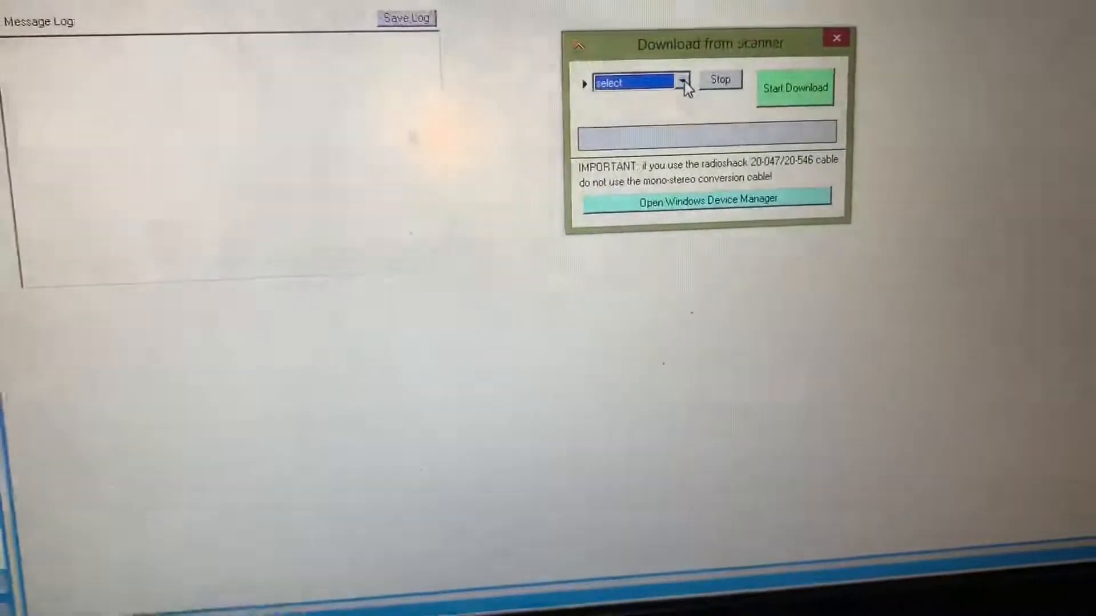
left_click(793, 88)
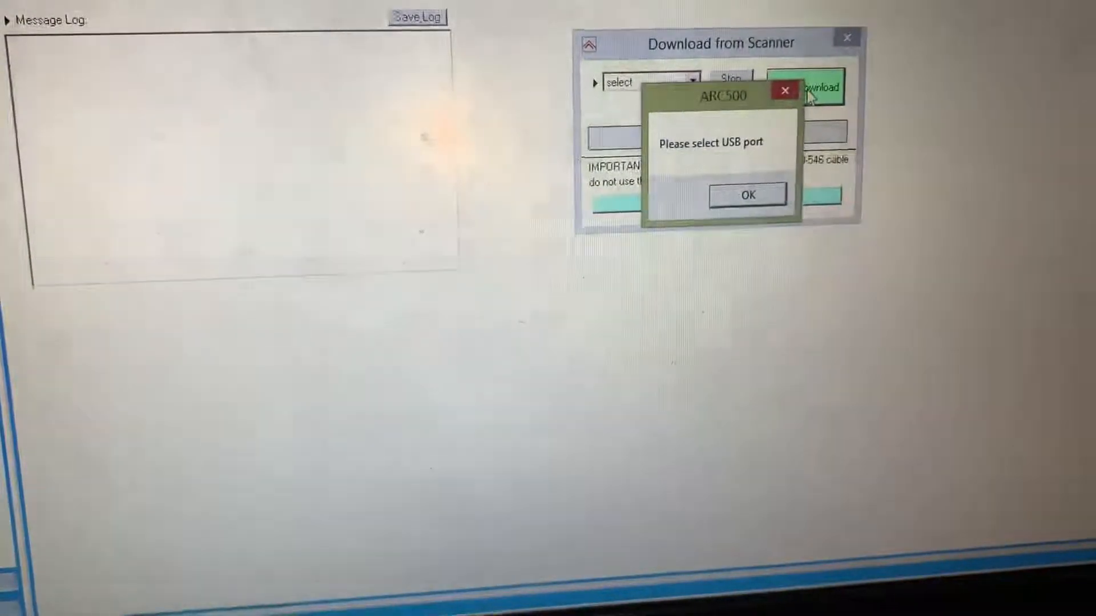
left_click(747, 196)
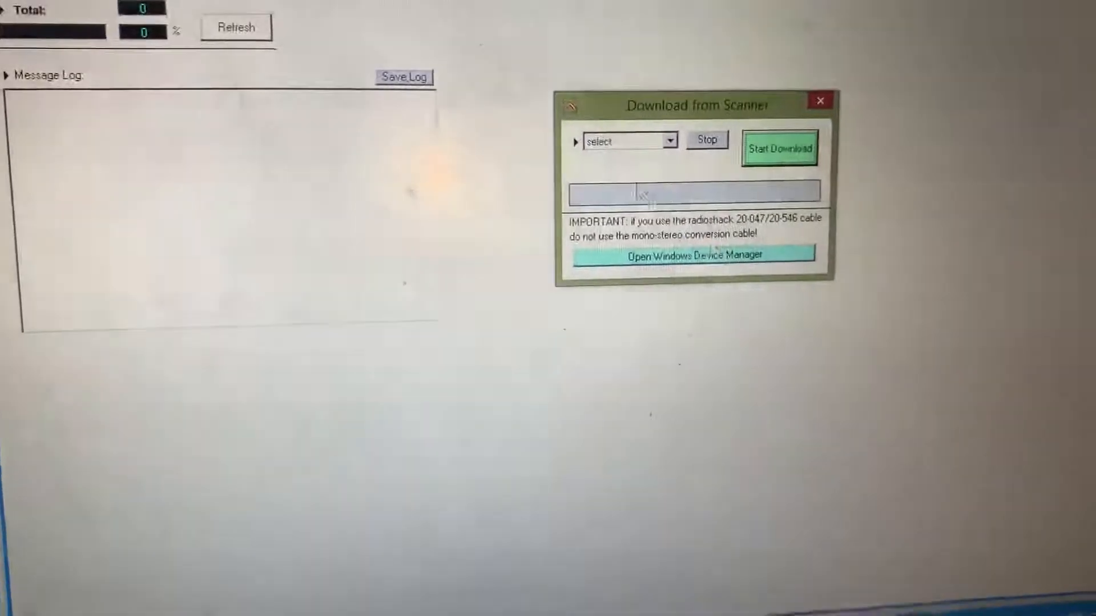
left_click(669, 140)
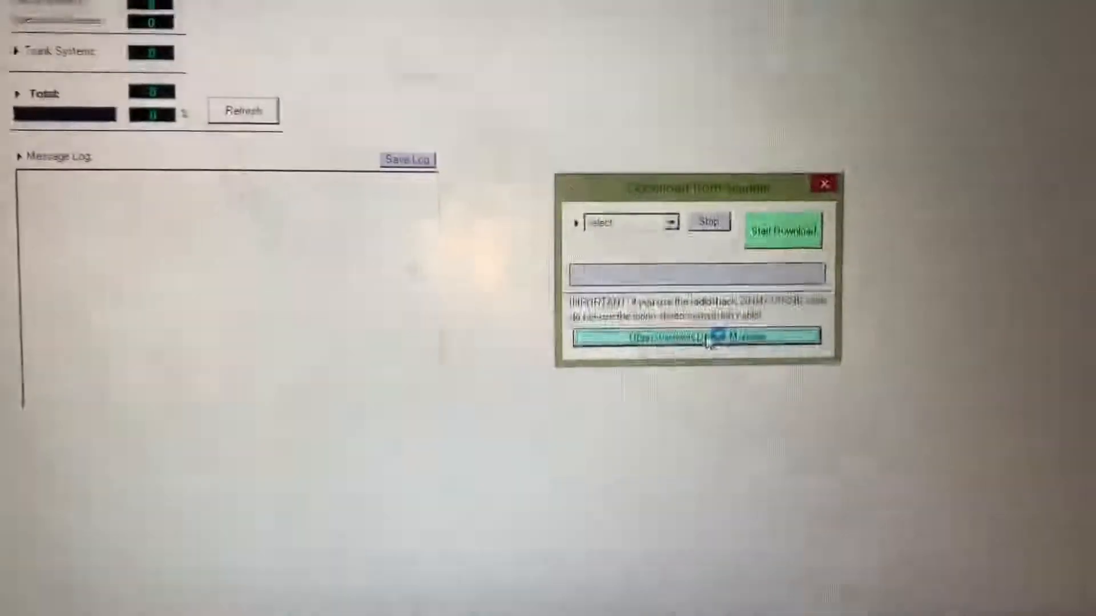
left_click(688, 337)
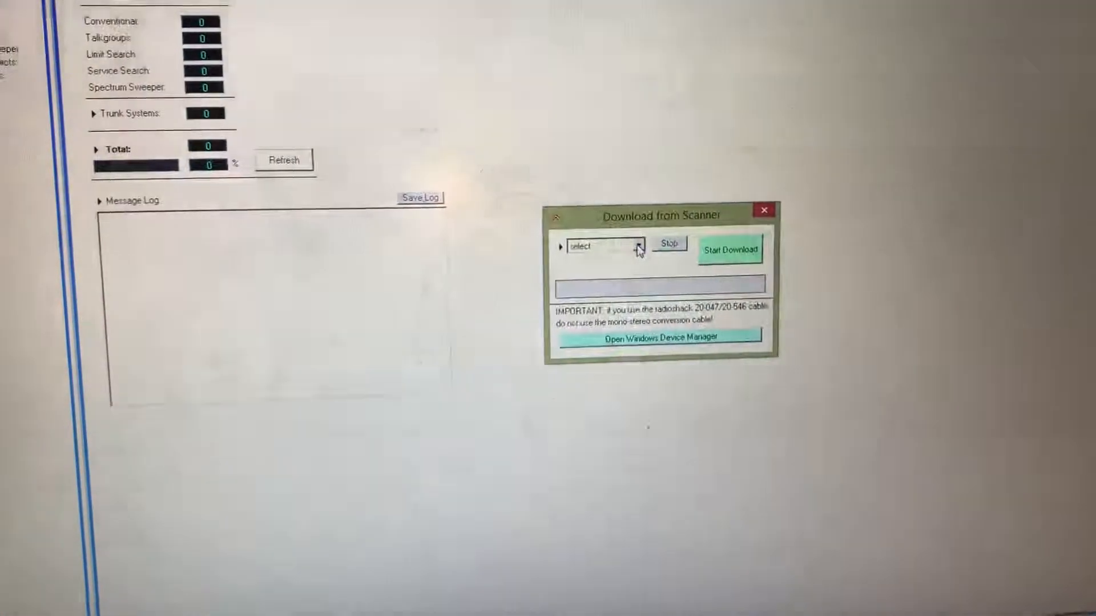
Step: Select the scanner's USB port and download its programming
left_click(637, 246)
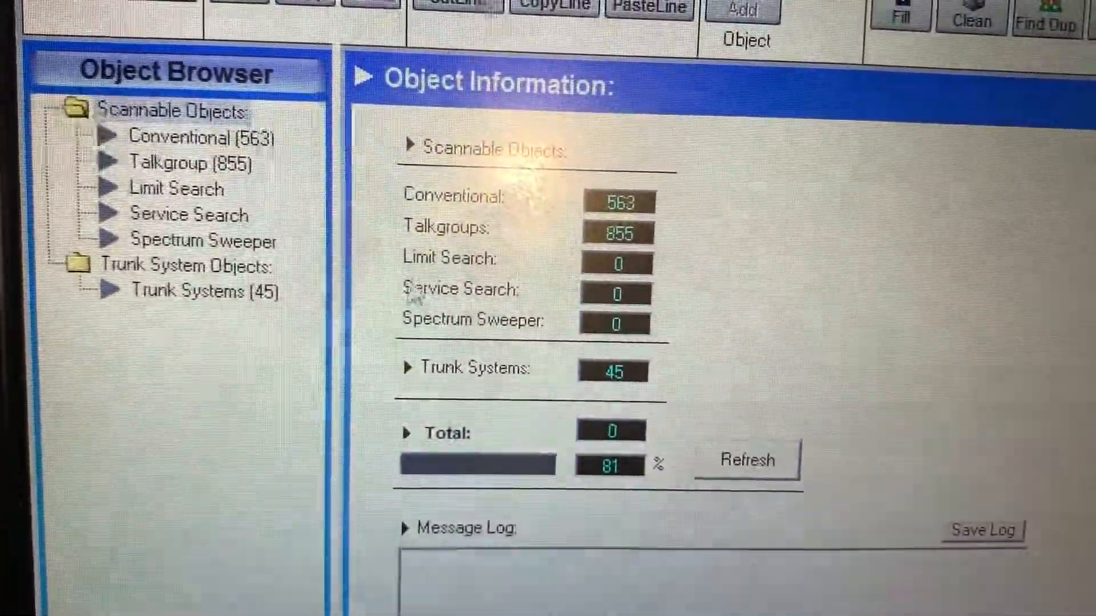
Step: Browse the downloaded trunk systems and open the RadioReference WebService importer
left_click(202, 292)
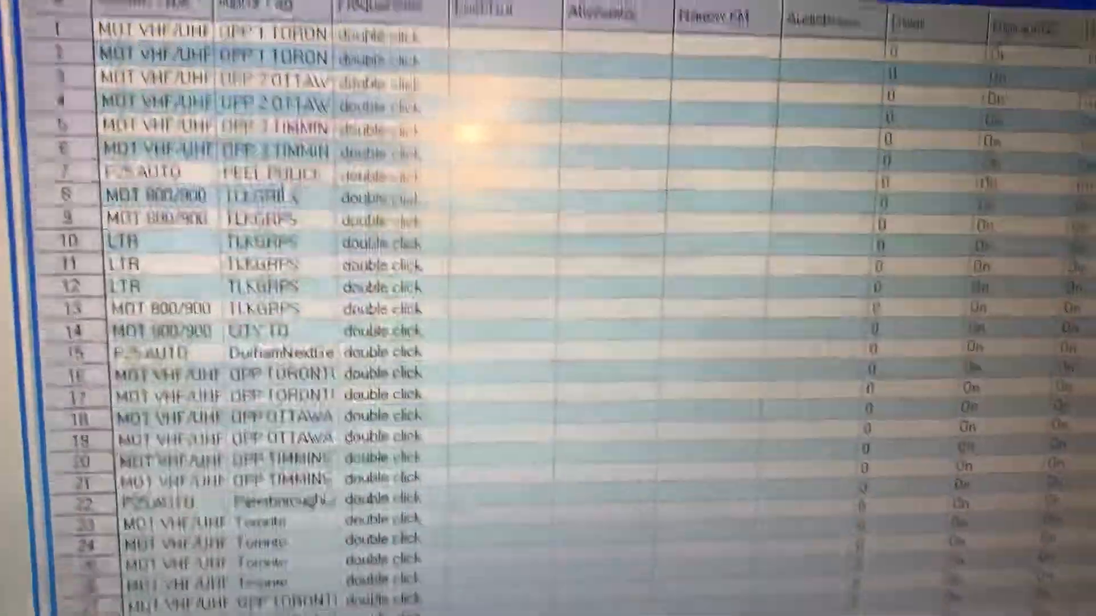
scroll("down", 3)
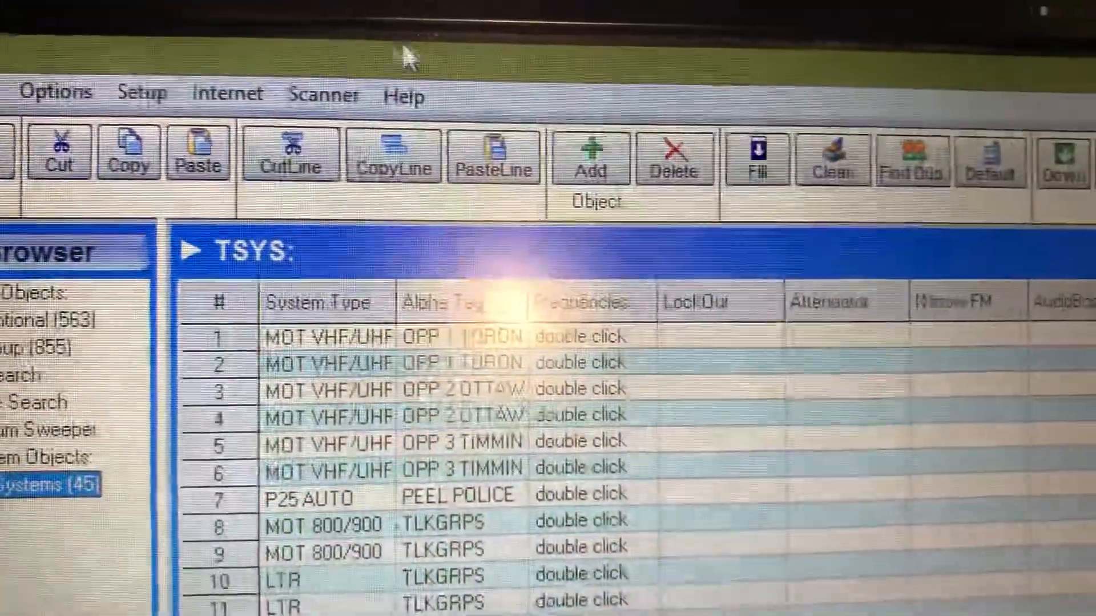
left_click(245, 102)
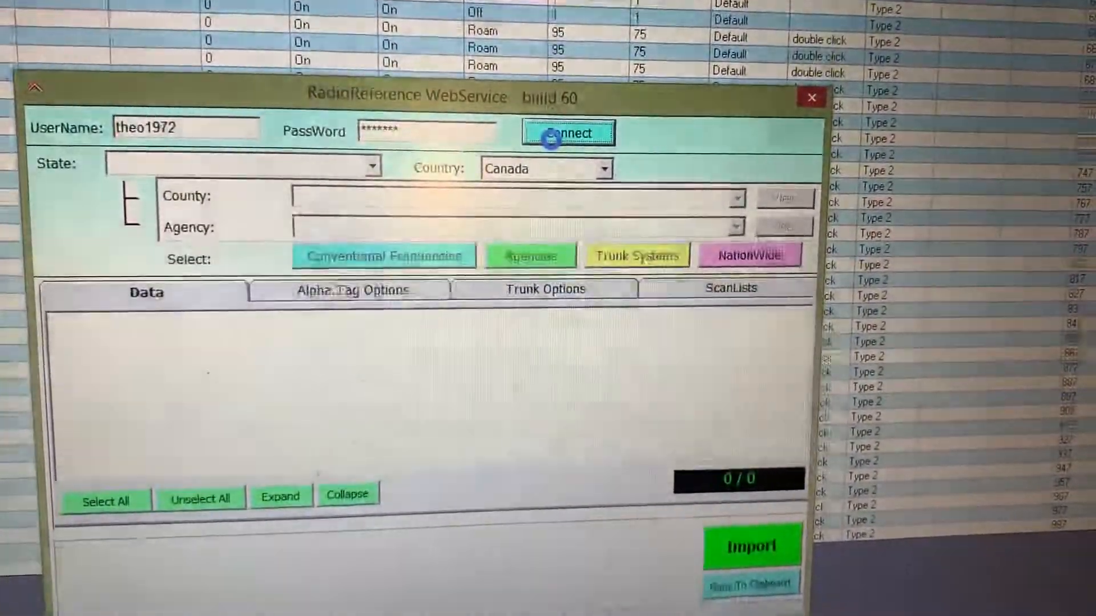
Step: Connect to RadioReference and choose Ontario as the province
left_click(567, 132)
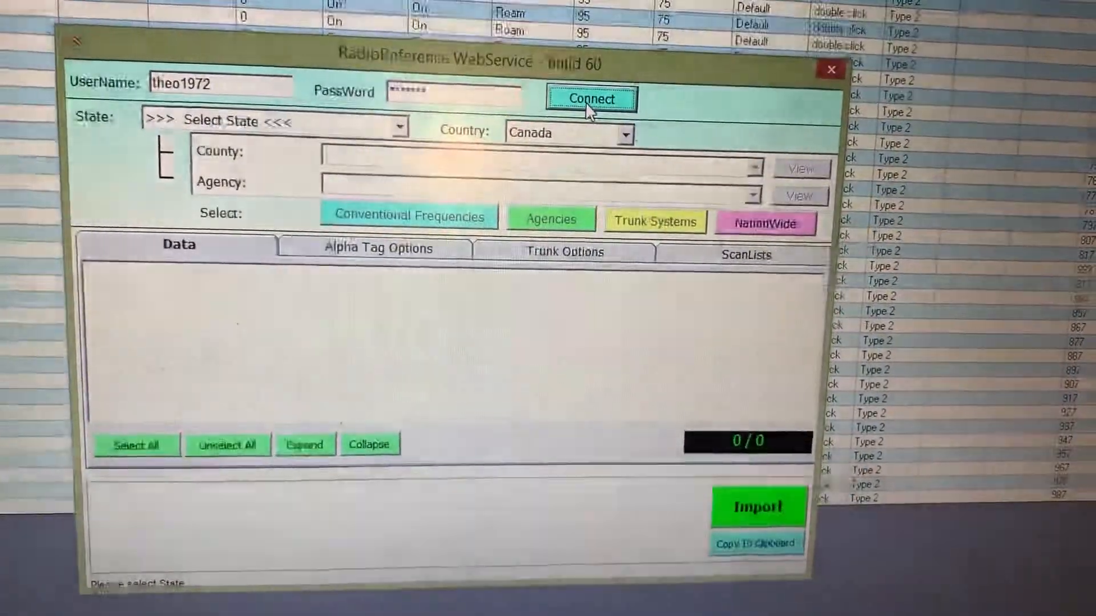
left_click(591, 115)
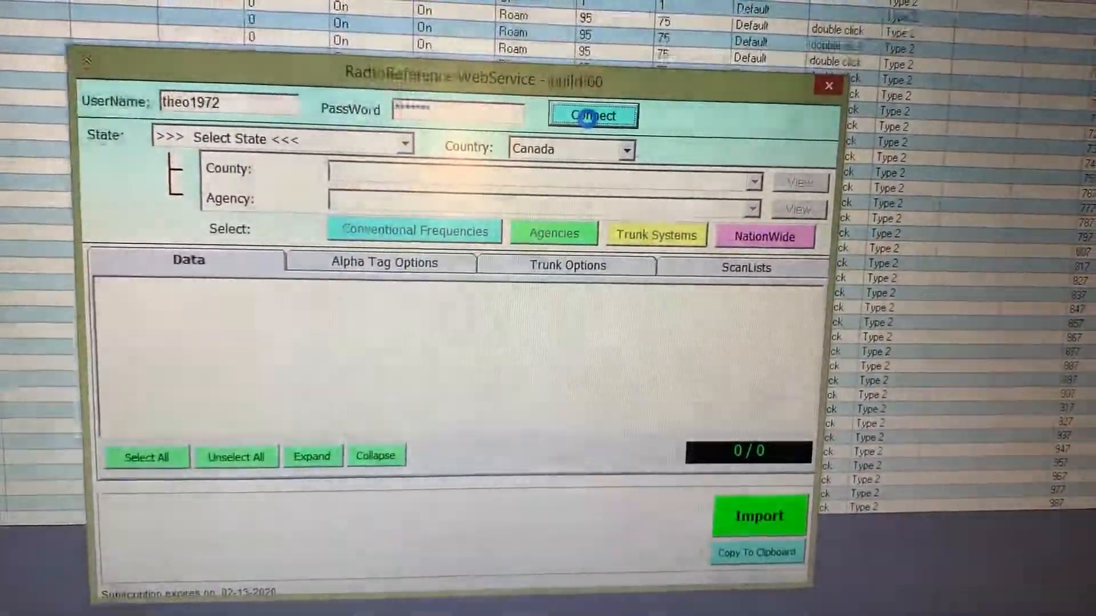
left_click(591, 118)
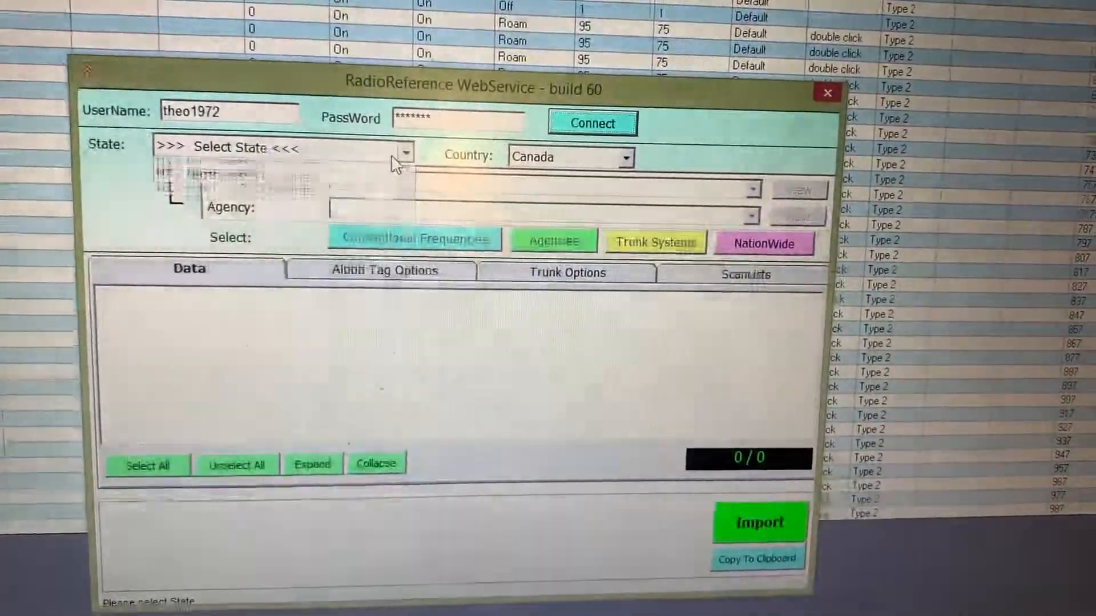
left_click(404, 152)
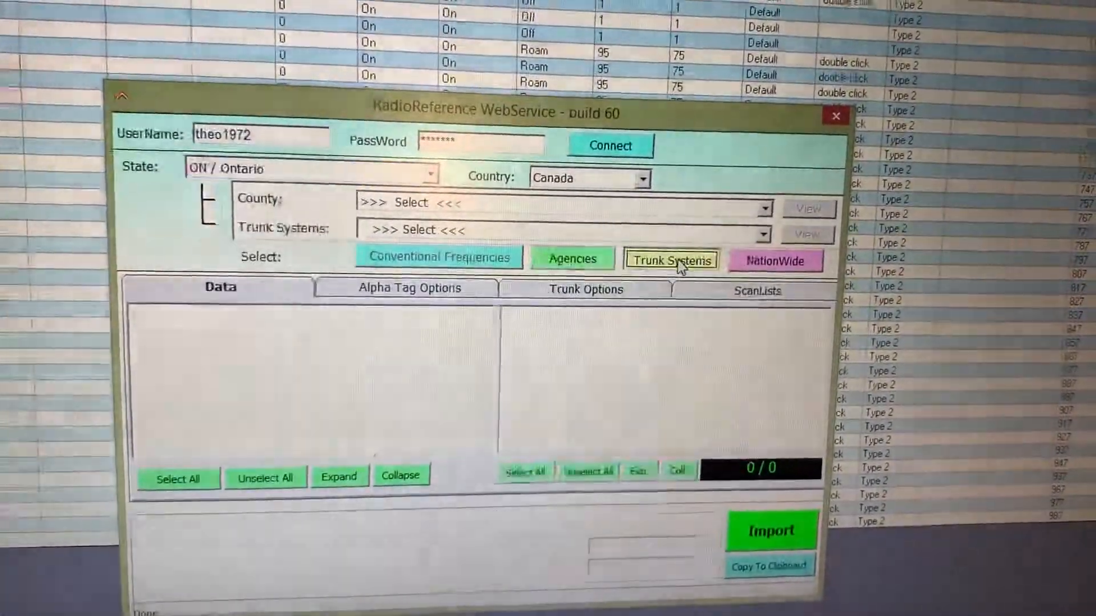
Step: Load Bell FleetNet Ontario Provincial Government Zone 1 from Toronto's trunk systems
left_click(670, 259)
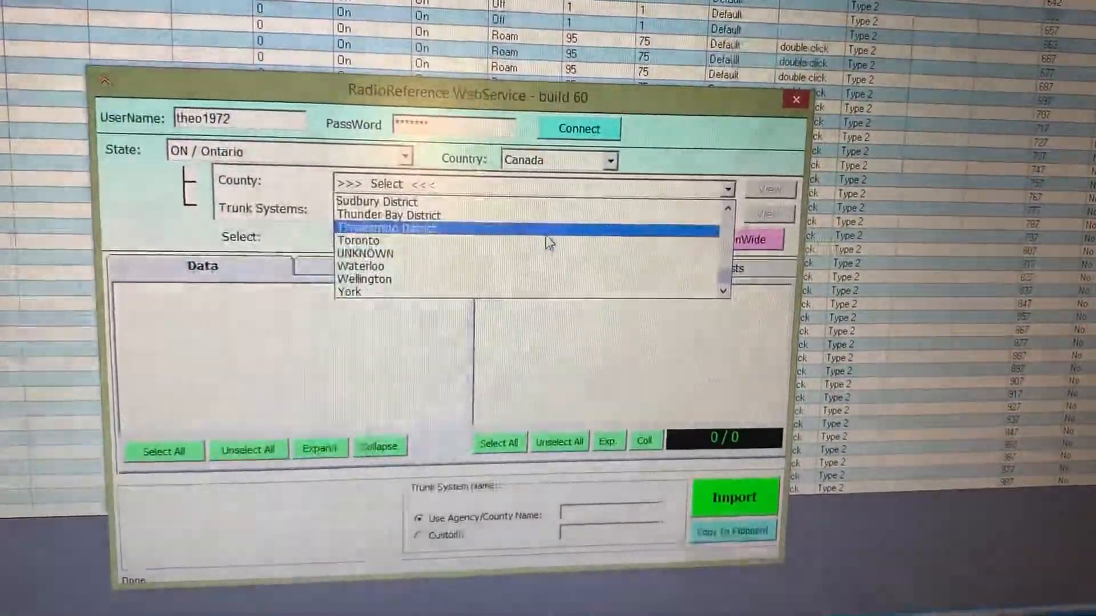
left_click(358, 239)
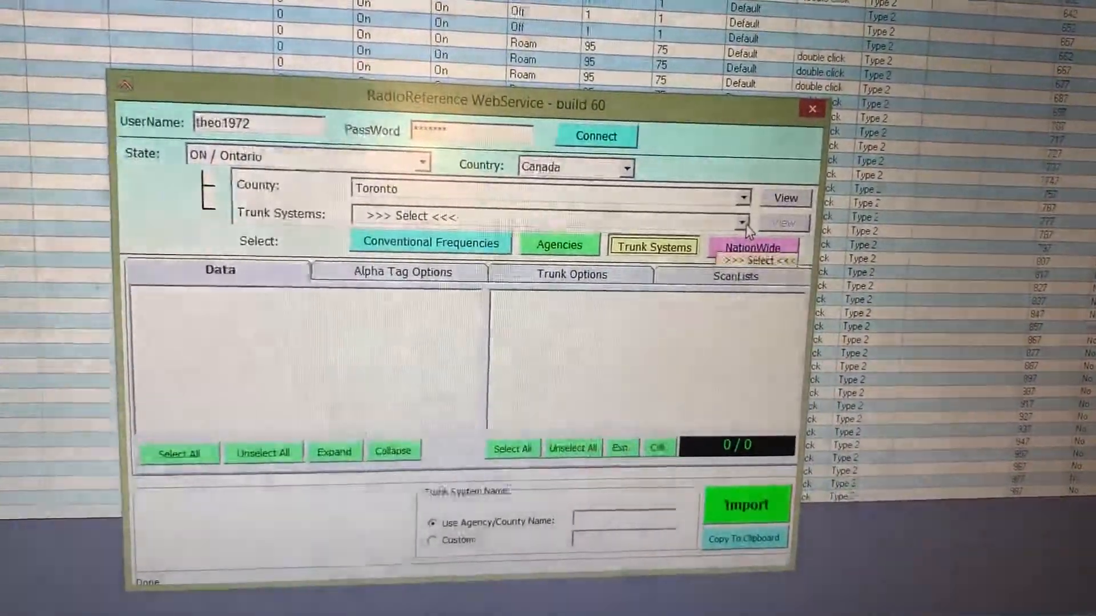
left_click(741, 215)
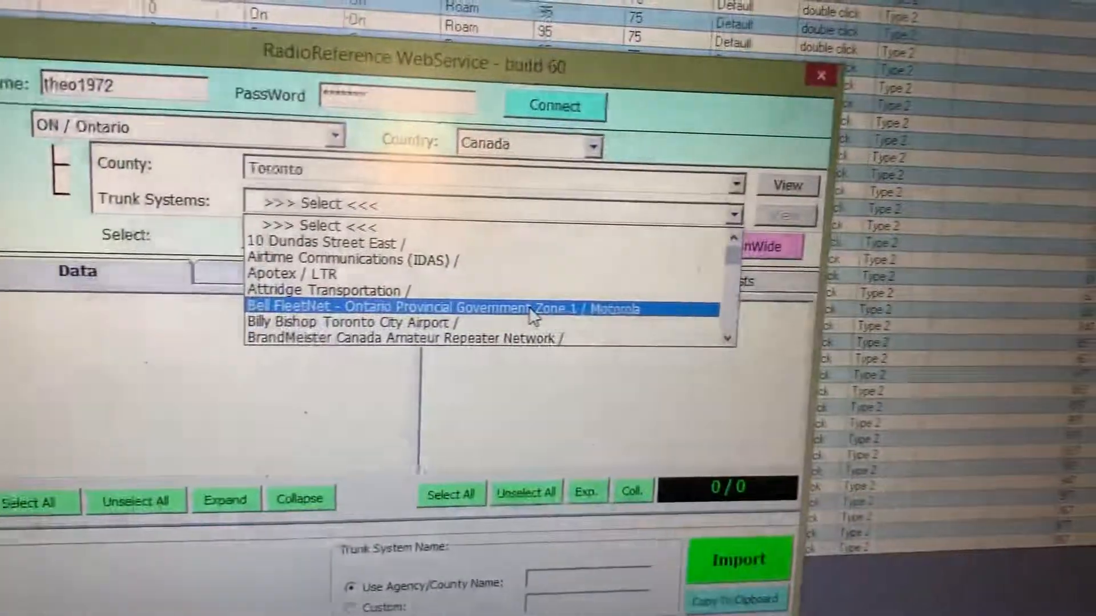
left_click(440, 307)
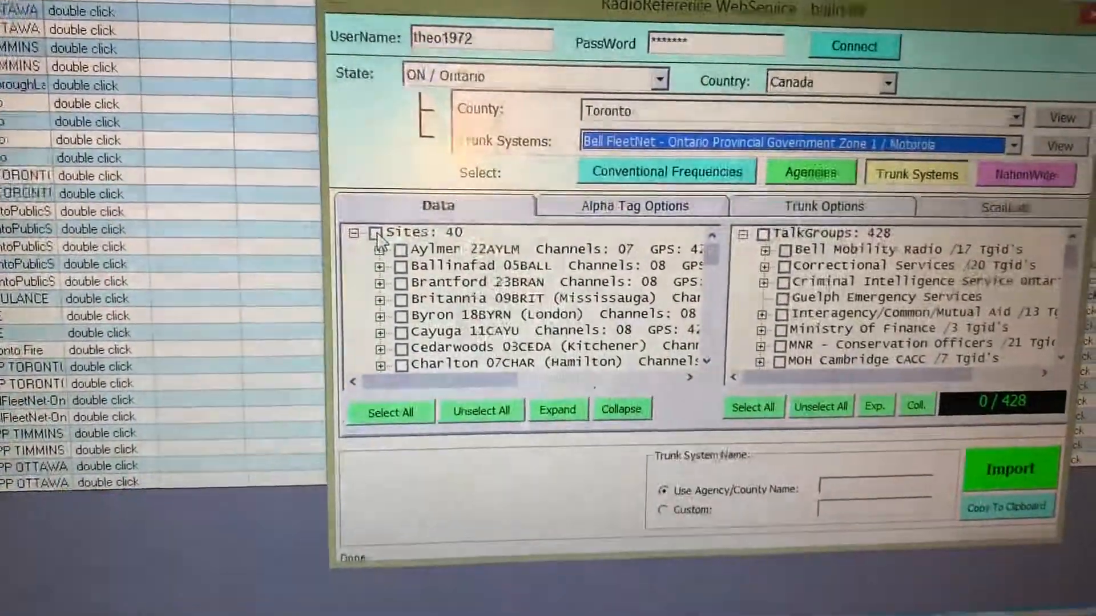
Step: Check all 40 sites and all 428 talkgroups for import
left_click(377, 232)
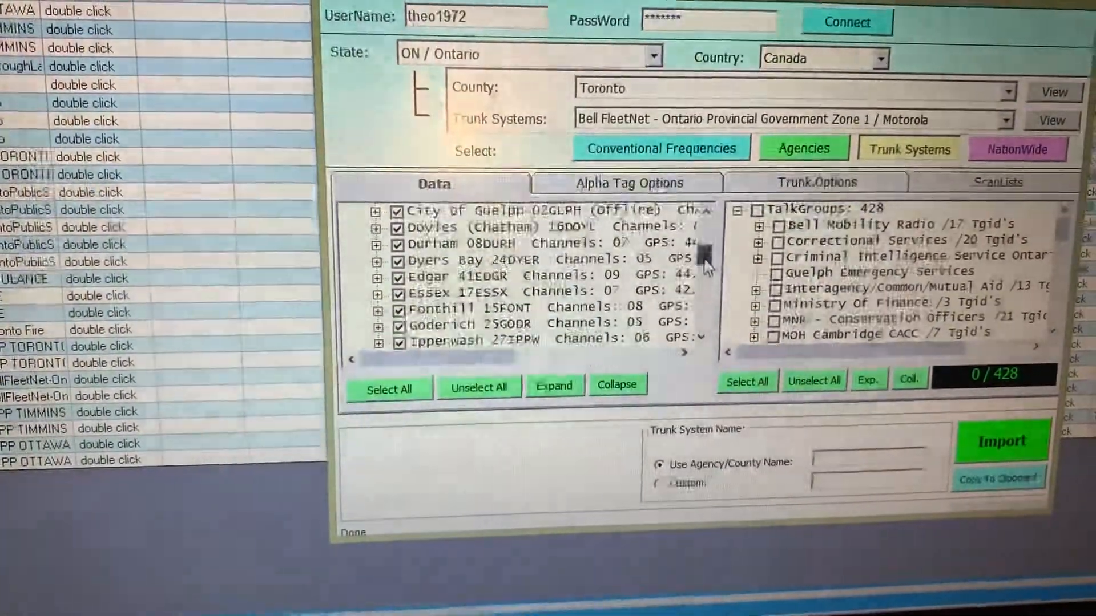
scroll("down", 3)
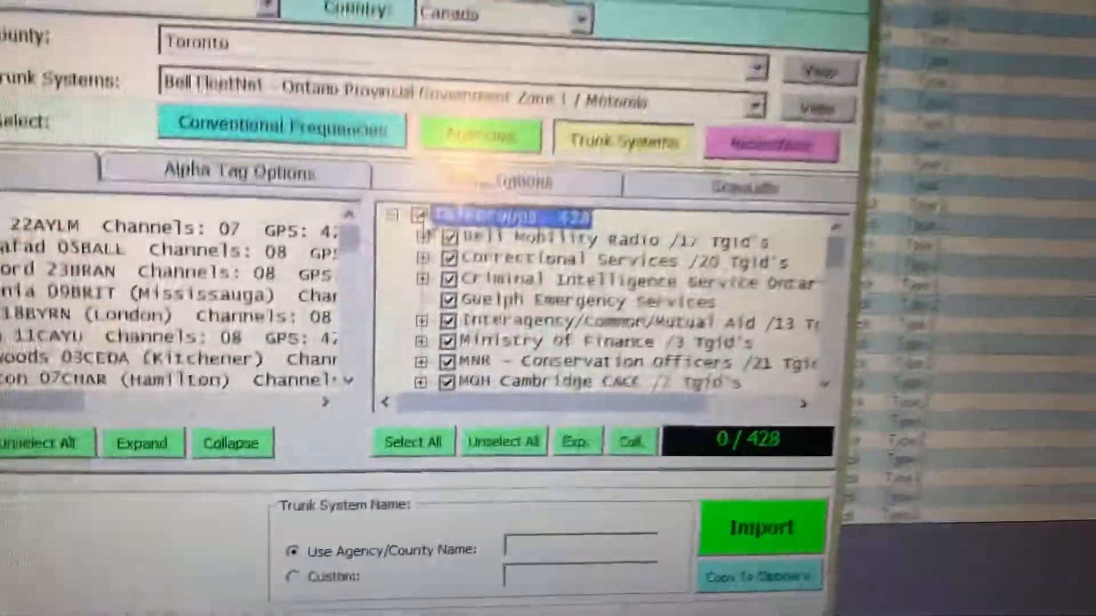
Step: Exclude Correctional Services, another agency group and MOH Hamilton CACC talkgroups
left_click(445, 418)
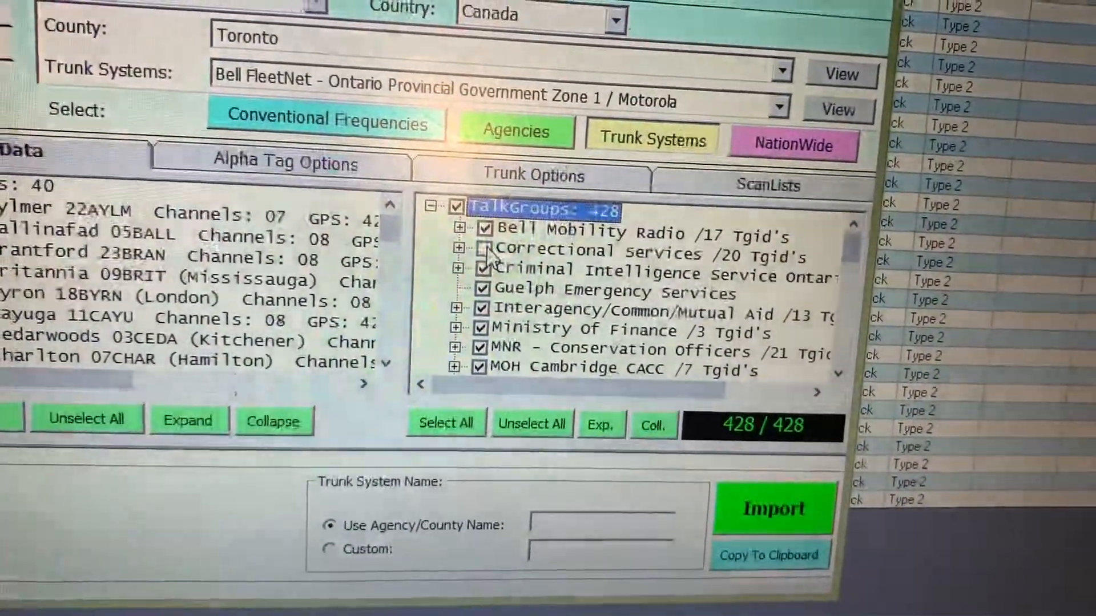
left_click(479, 237)
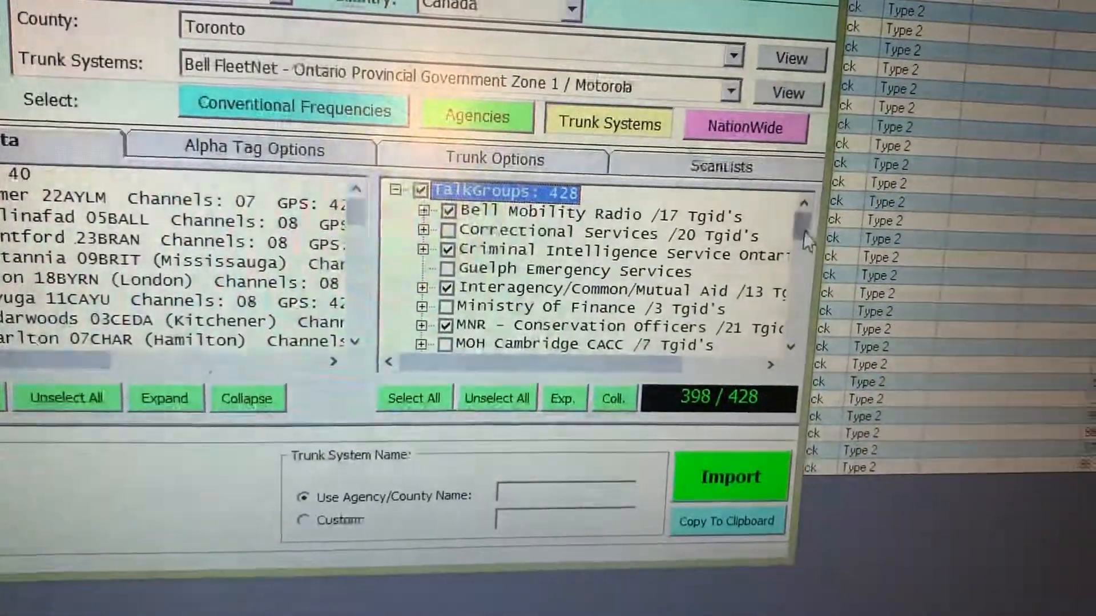
scroll("down", 3)
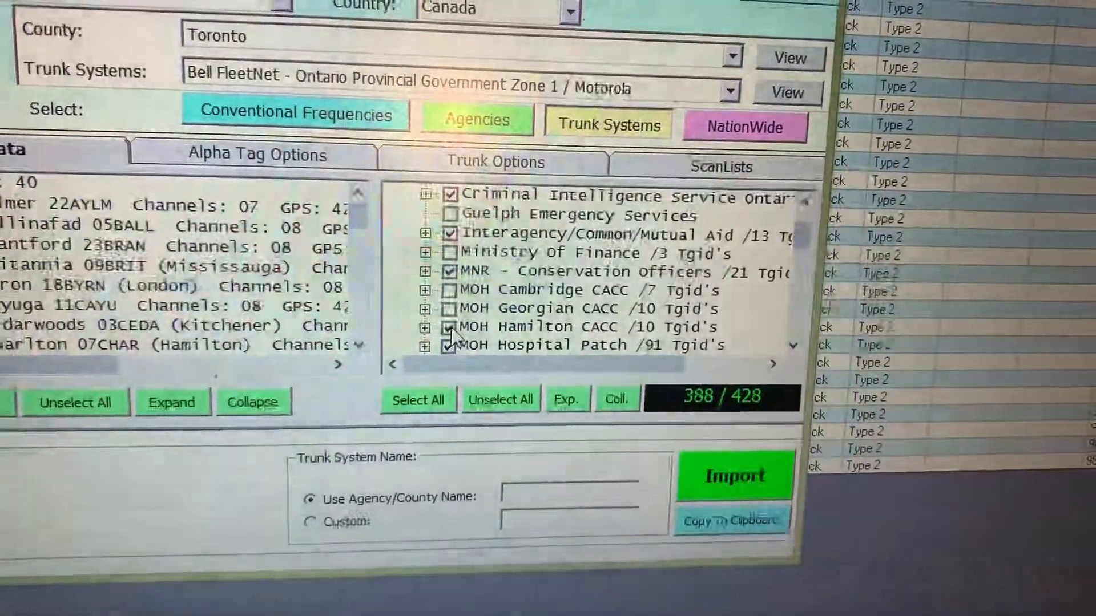
left_click(454, 329)
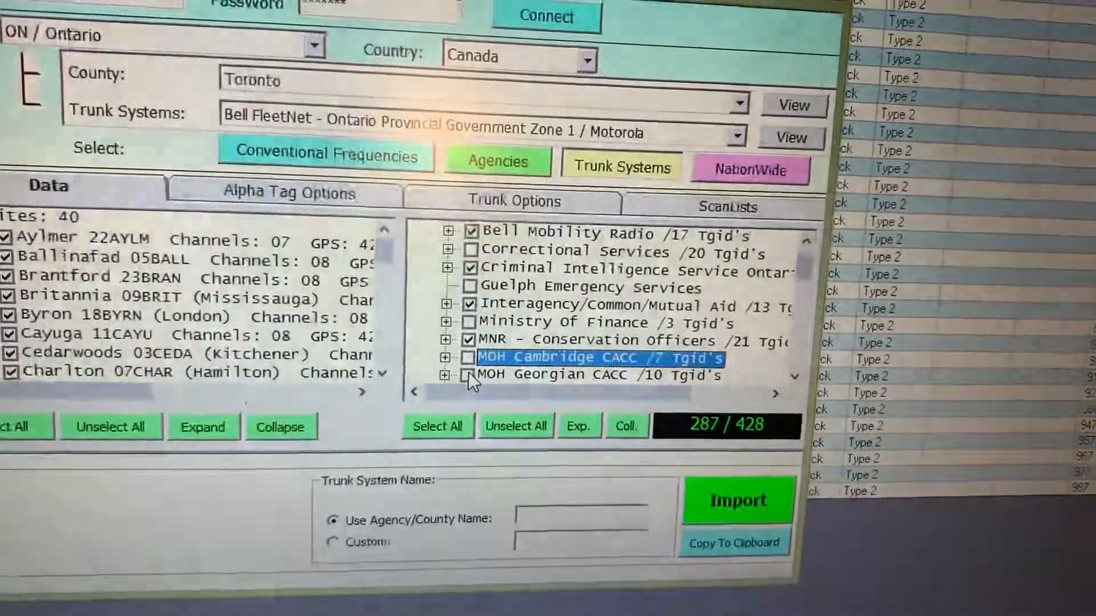
scroll("down", 3)
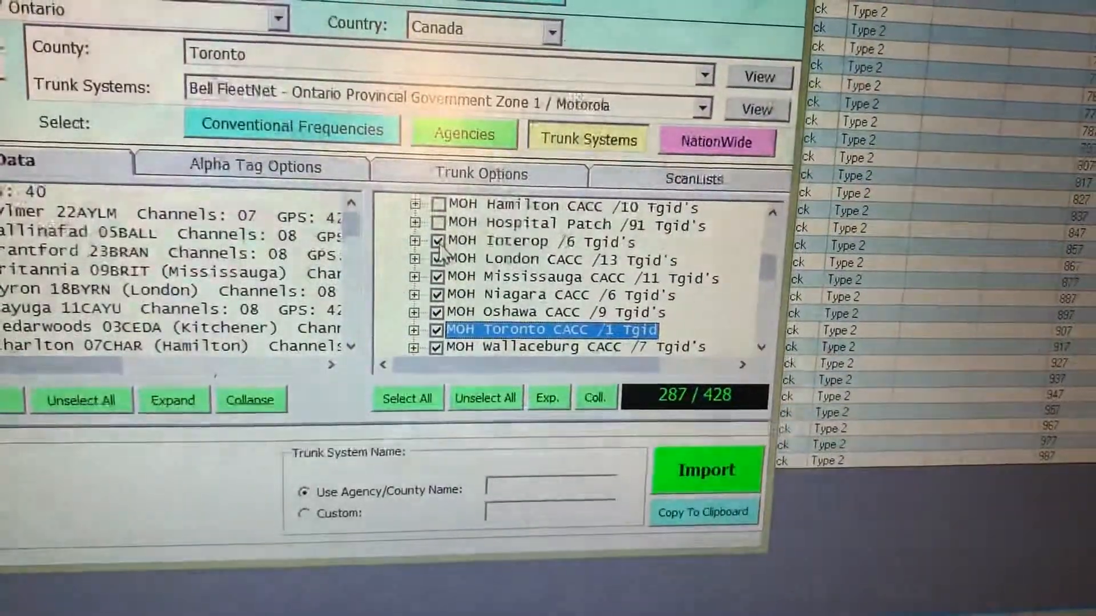
Step: Exclude MOH Interop, Toronto CACC, Windsor CACC and Ontario Fire Marshall talkgroups
left_click(436, 240)
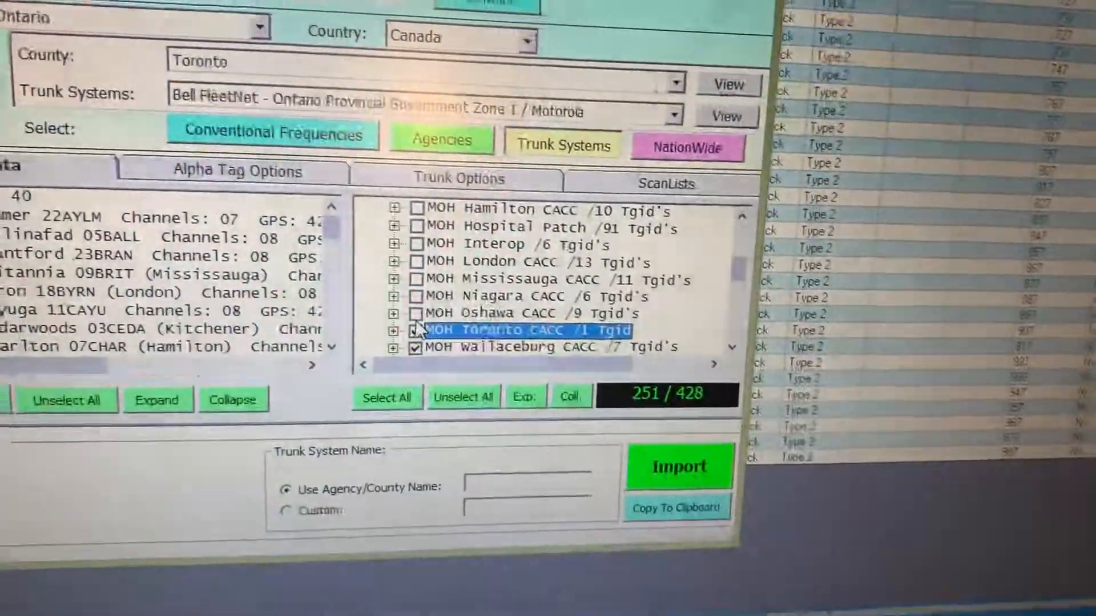
left_click(413, 330)
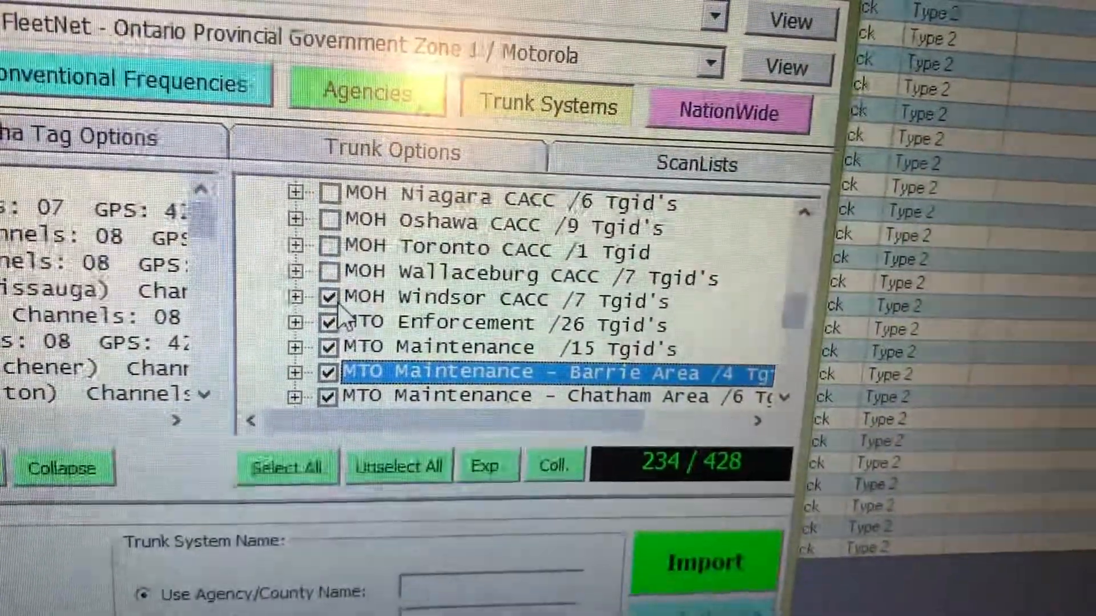
left_click(329, 296)
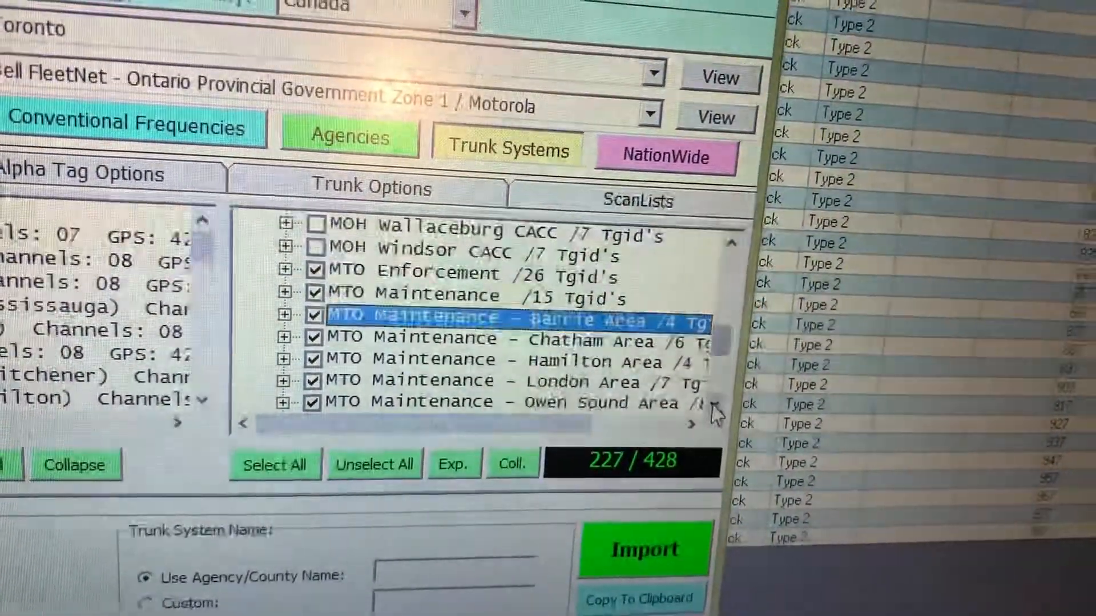
scroll("down", 3)
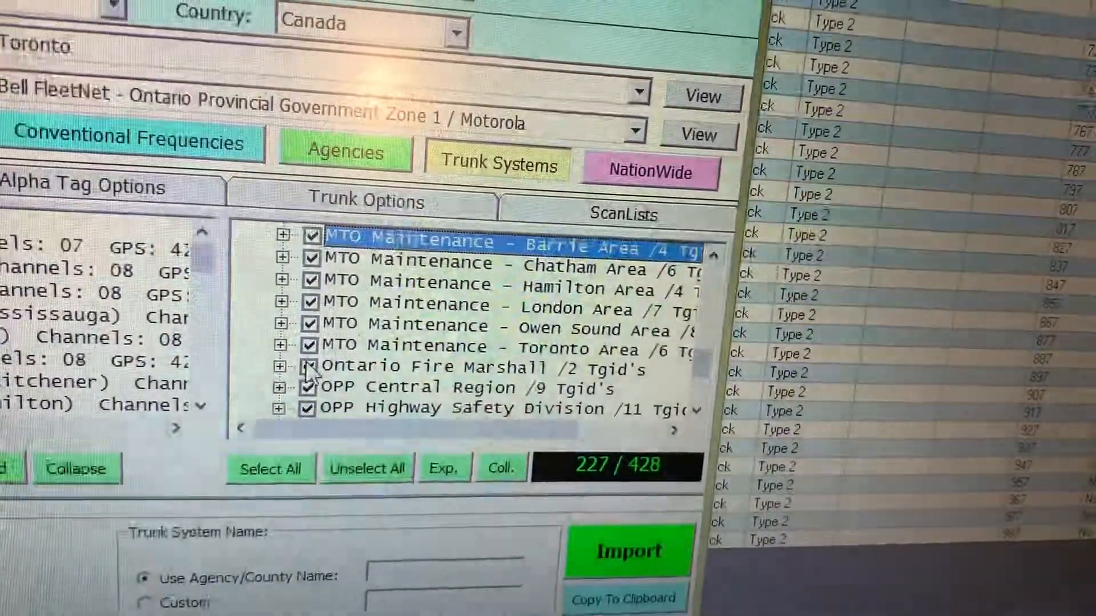
left_click(306, 368)
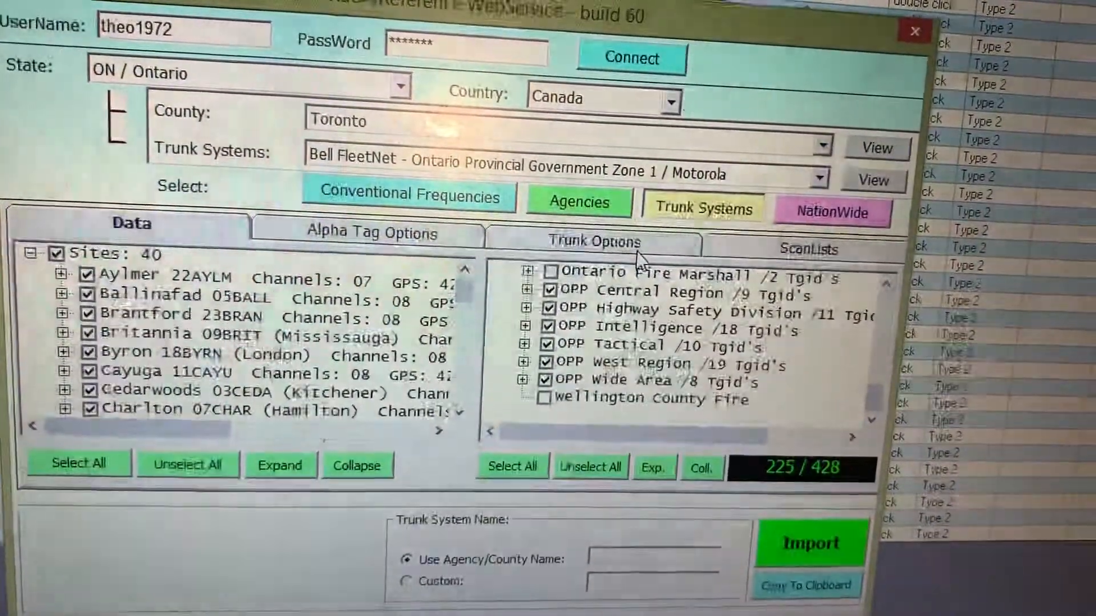
Step: Assign all frequencies to scanlist 1 and name the system 'OPP TORONTO'
left_click(593, 241)
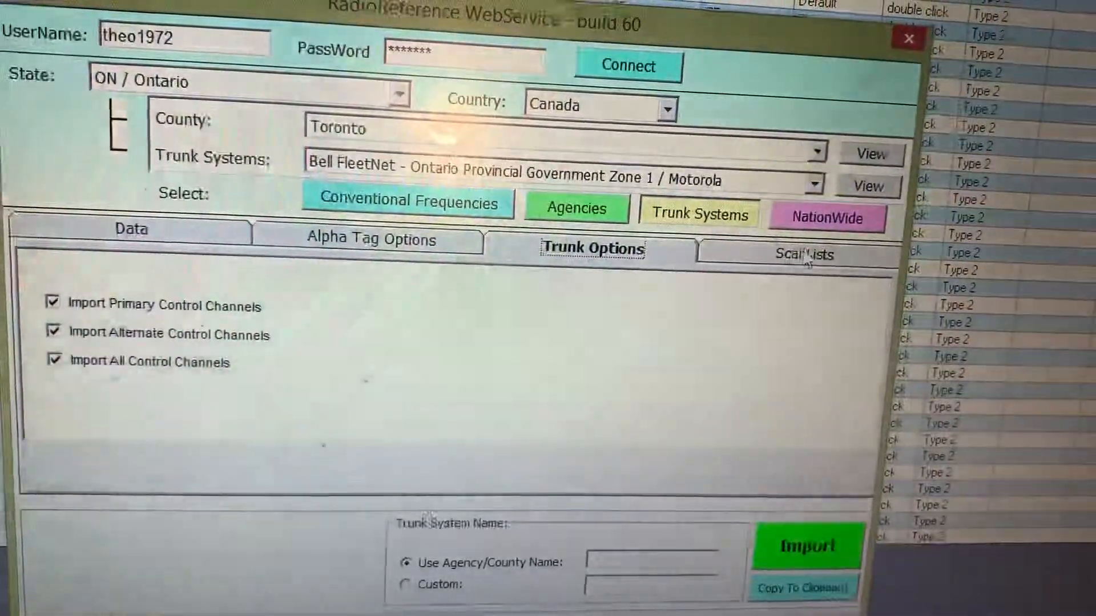
left_click(802, 254)
type("OPP TORONTO")
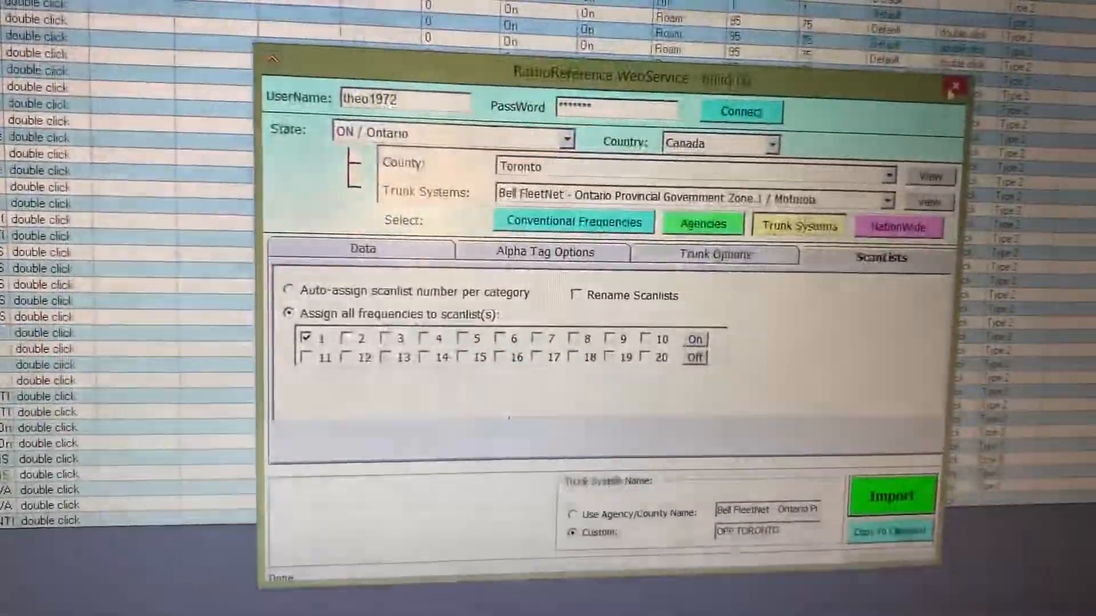
Step: Import the Bell FleetNet system and reopen the scanner transfer dialog
left_click(955, 85)
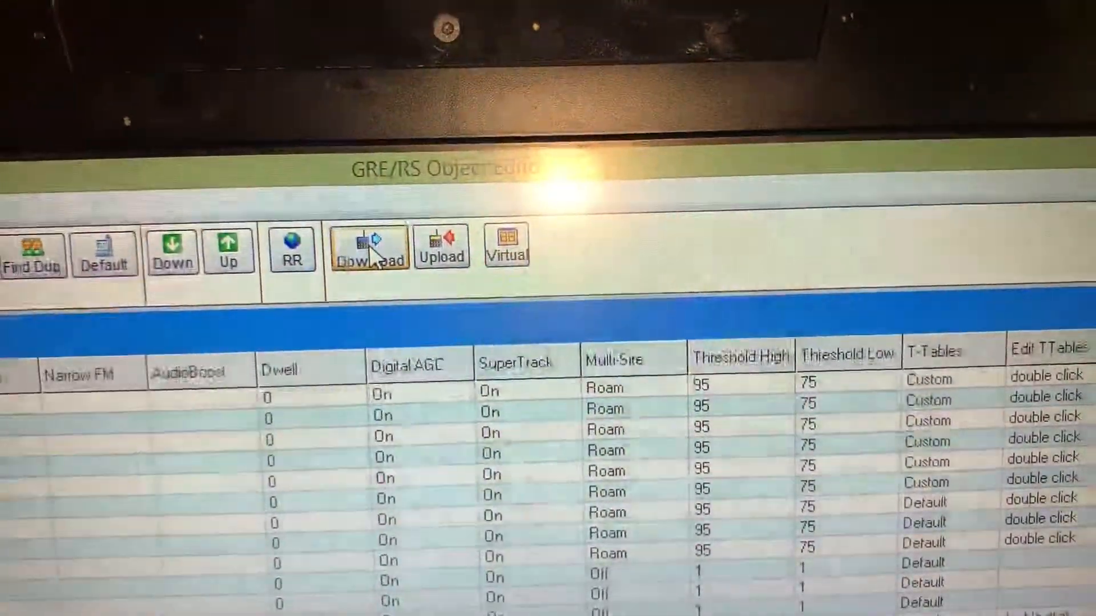
left_click(368, 248)
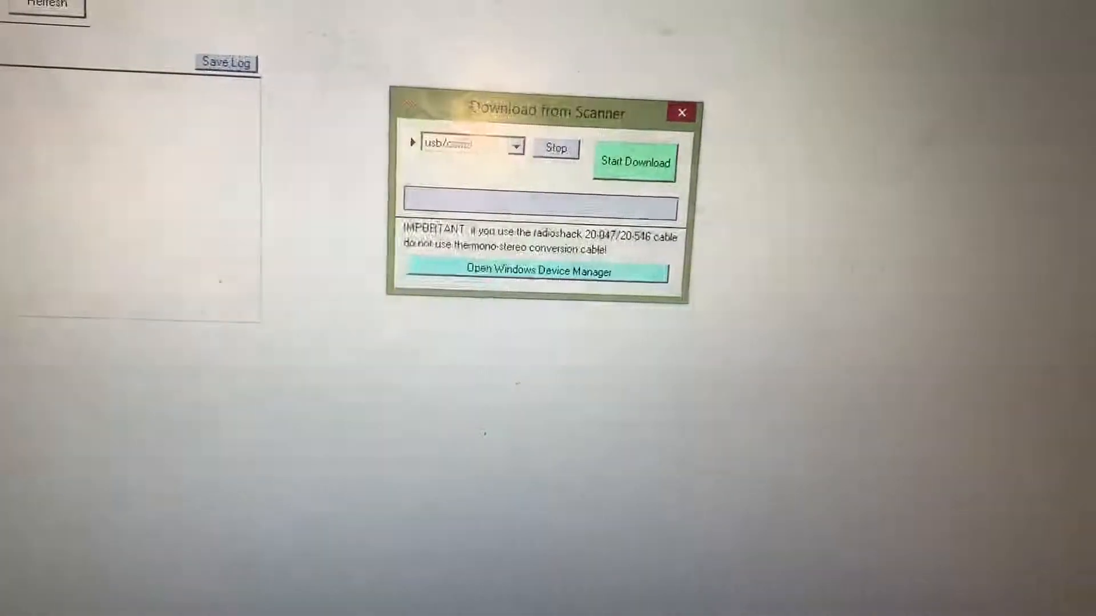